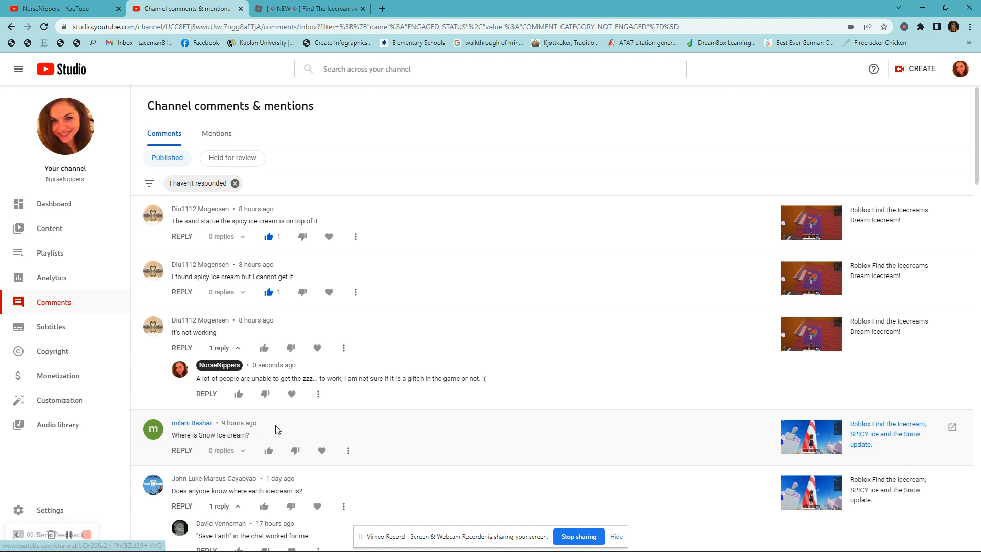
pyautogui.moveTo(182, 450)
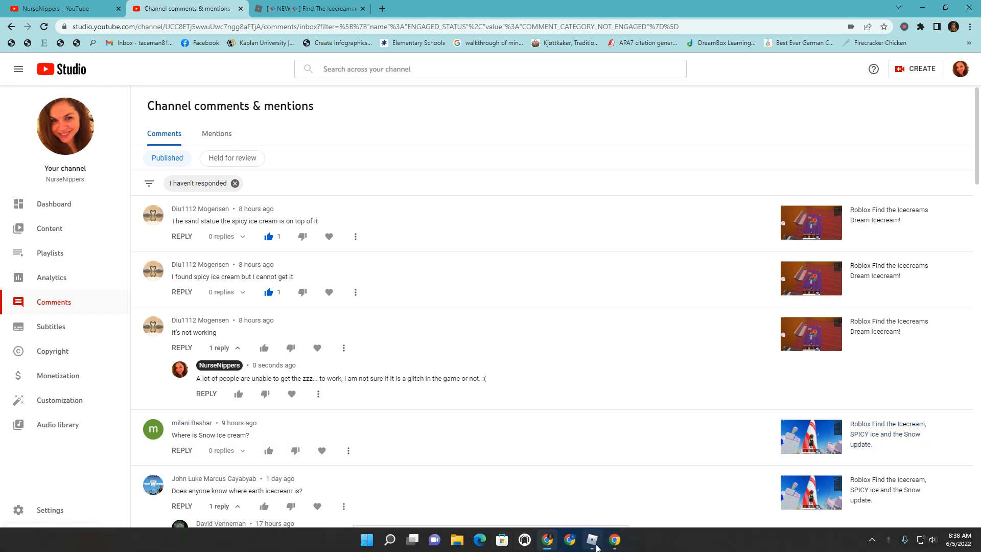
# Step: Bring the Roblox game forward and walk the character up onto the snowy ledge
pyautogui.click(590, 539)
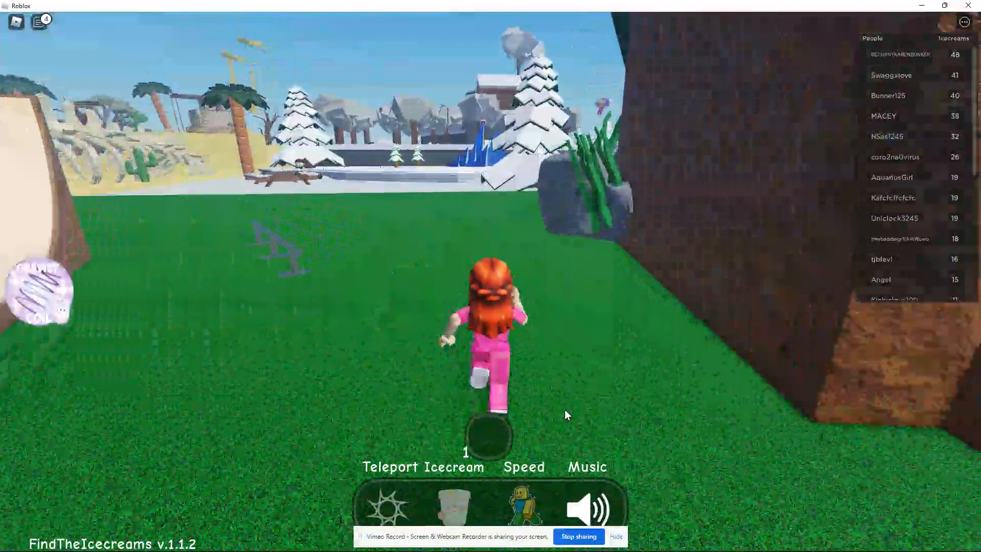
pyautogui.press('w')
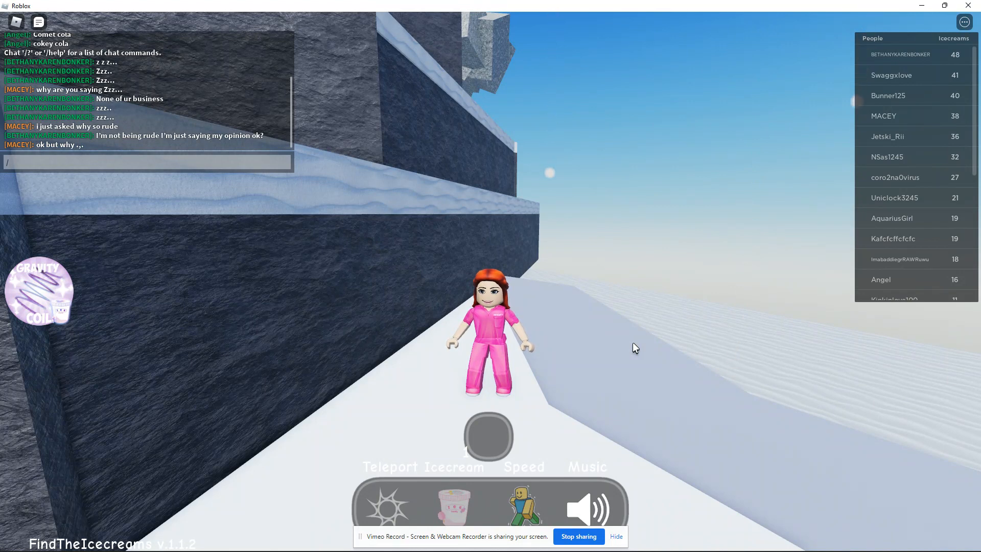
# Step: Send a 'zzz' message in the game chat from the snowy ledge
pyautogui.write('zzz')
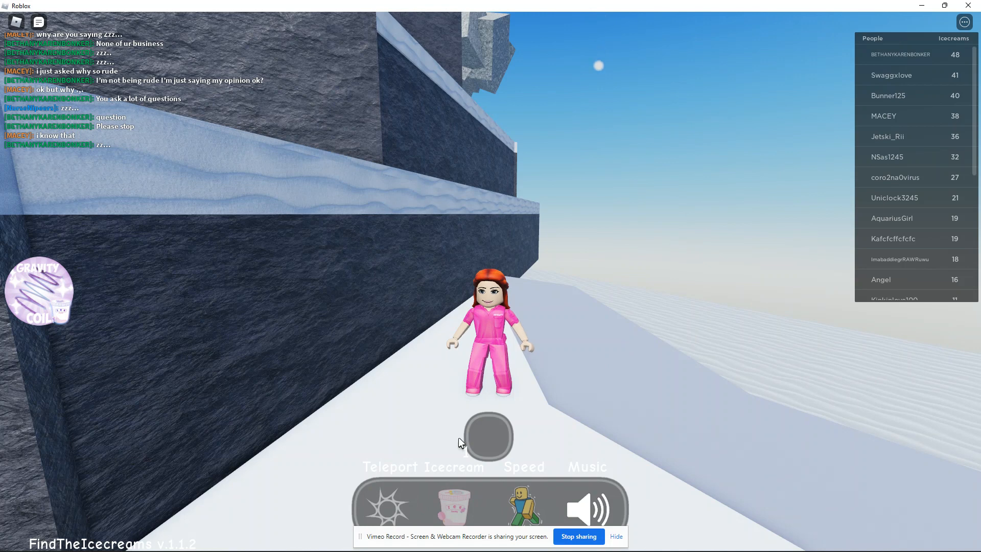
# Step: Teleport the character to the Candy area, then back to Spawn
pyautogui.click(389, 466)
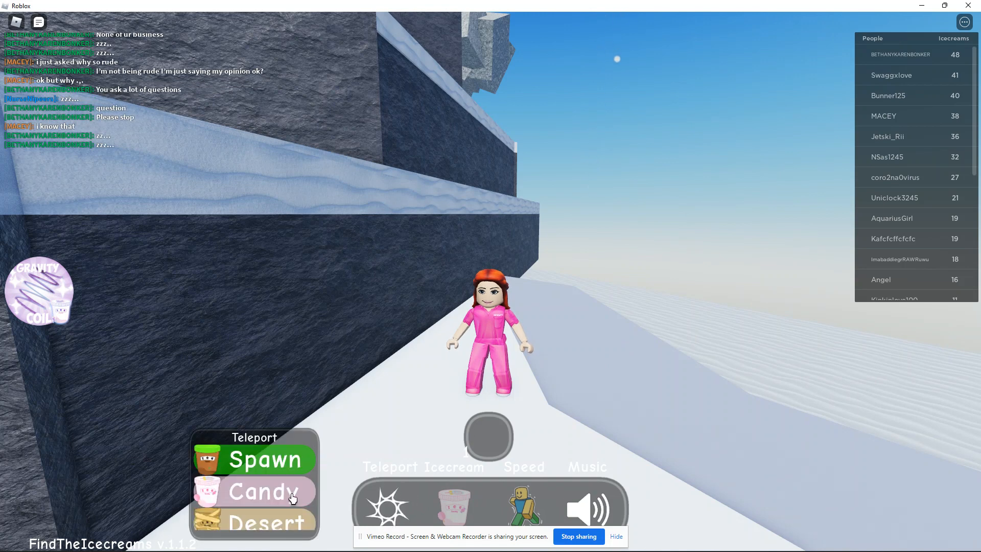
pyautogui.click(253, 492)
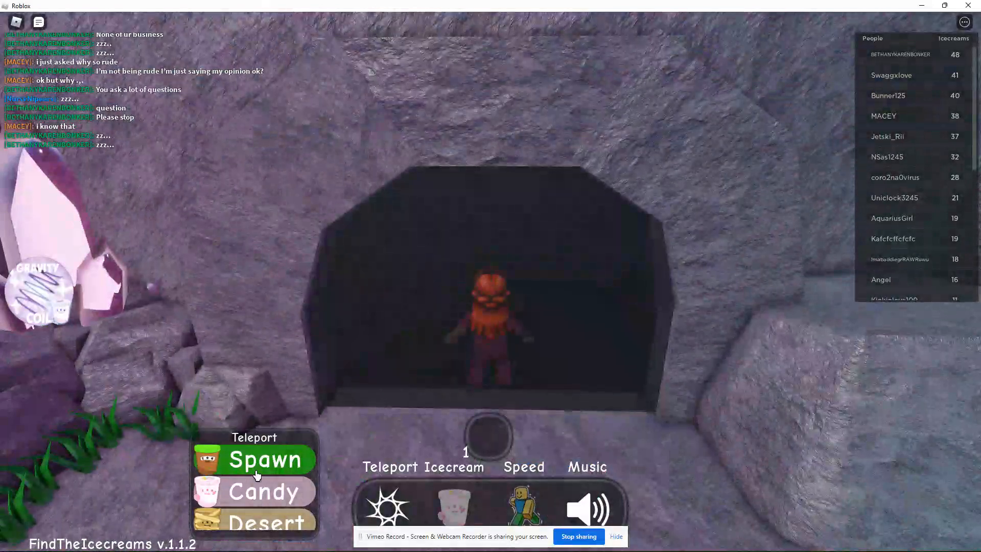
pyautogui.click(272, 459)
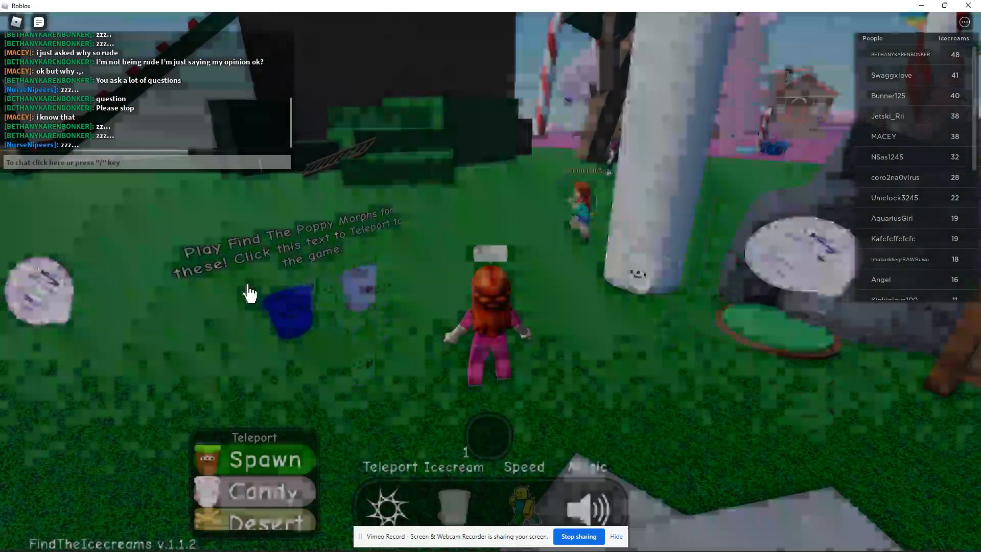
# Step: Close the teleport destinations and enter '/e wave' in the chat box
pyautogui.click(456, 507)
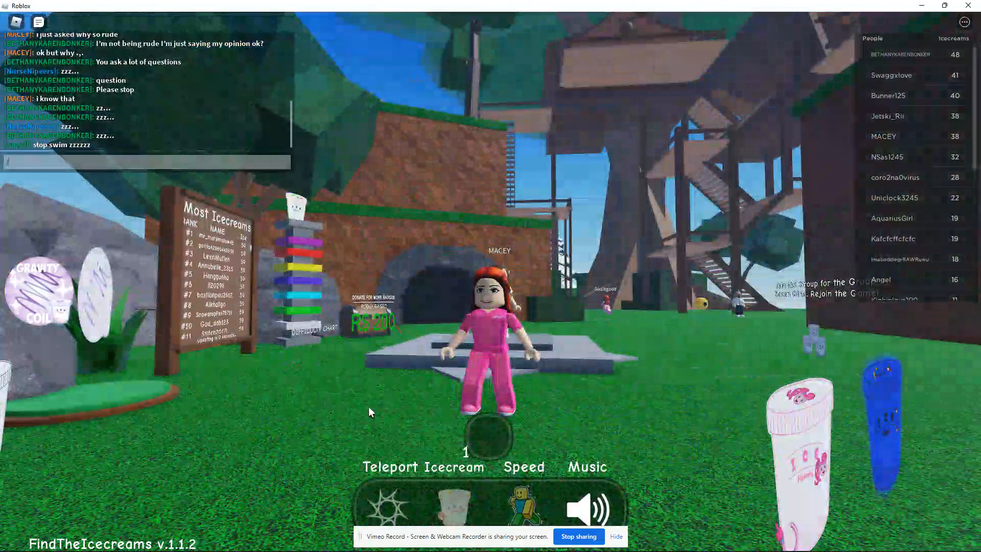
pyautogui.write('/e wave')
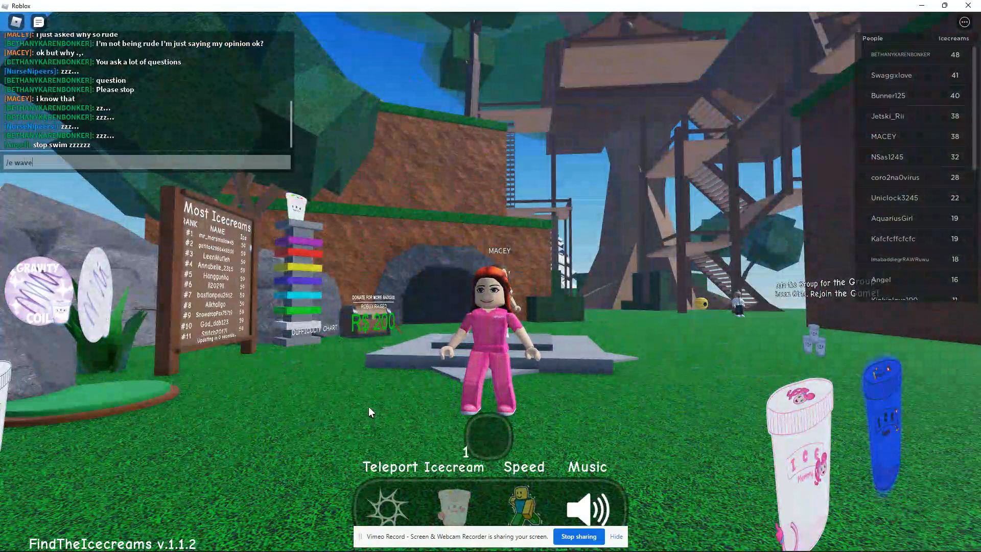